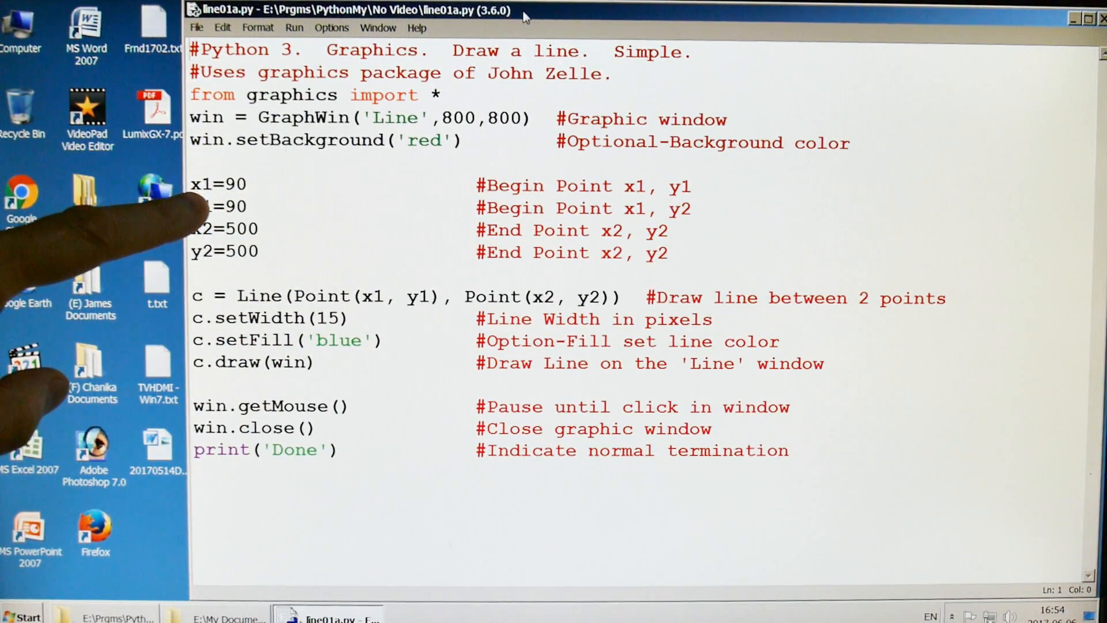
pyautogui.moveTo(106, 226)
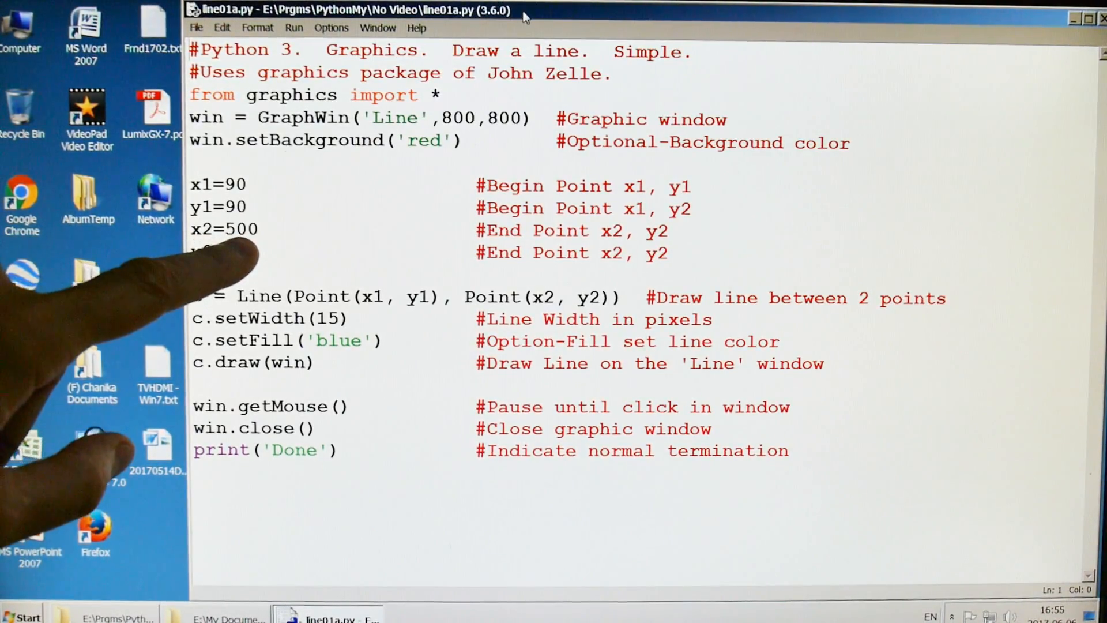
# Finish the line endpoint y2=500 and run the module to show the red window with the blue diagonal.
pyautogui.write('y2=500')
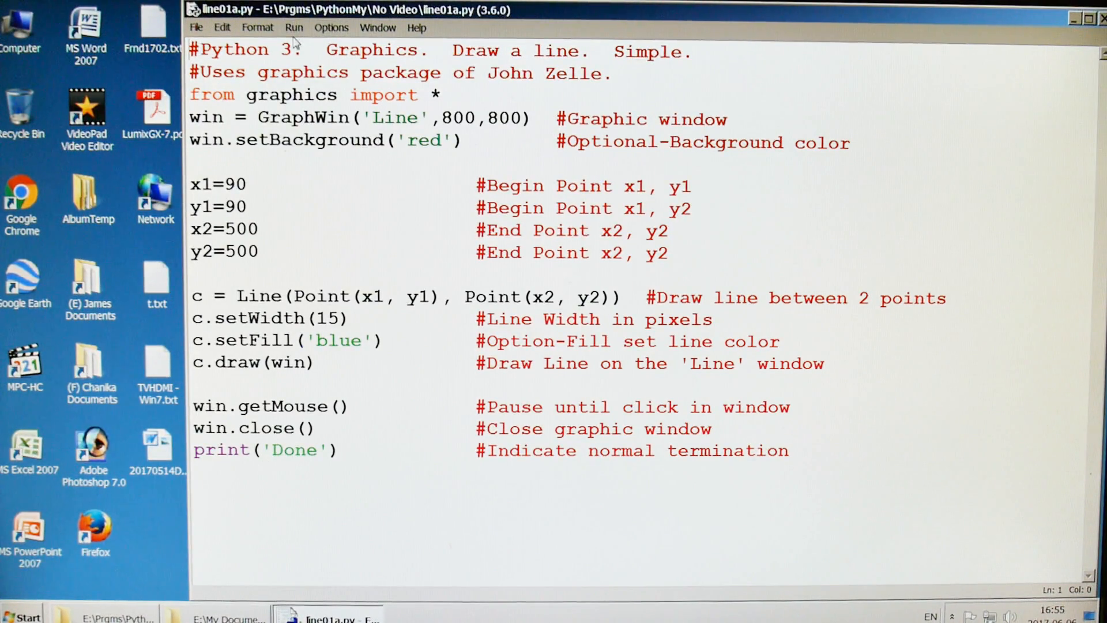
pyautogui.click(294, 27)
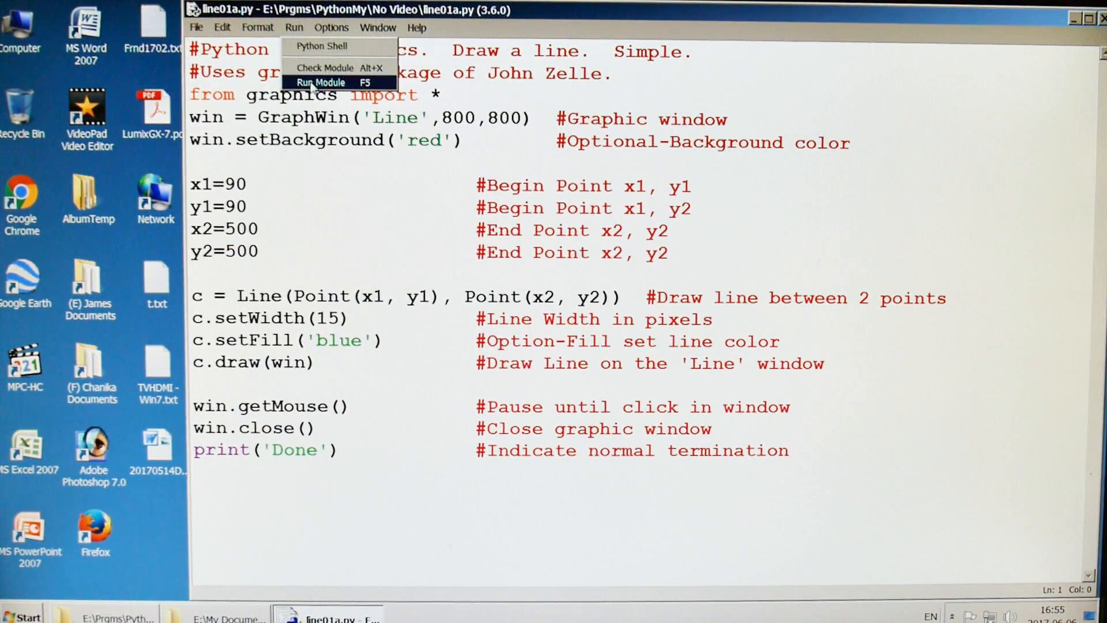
pyautogui.click(320, 84)
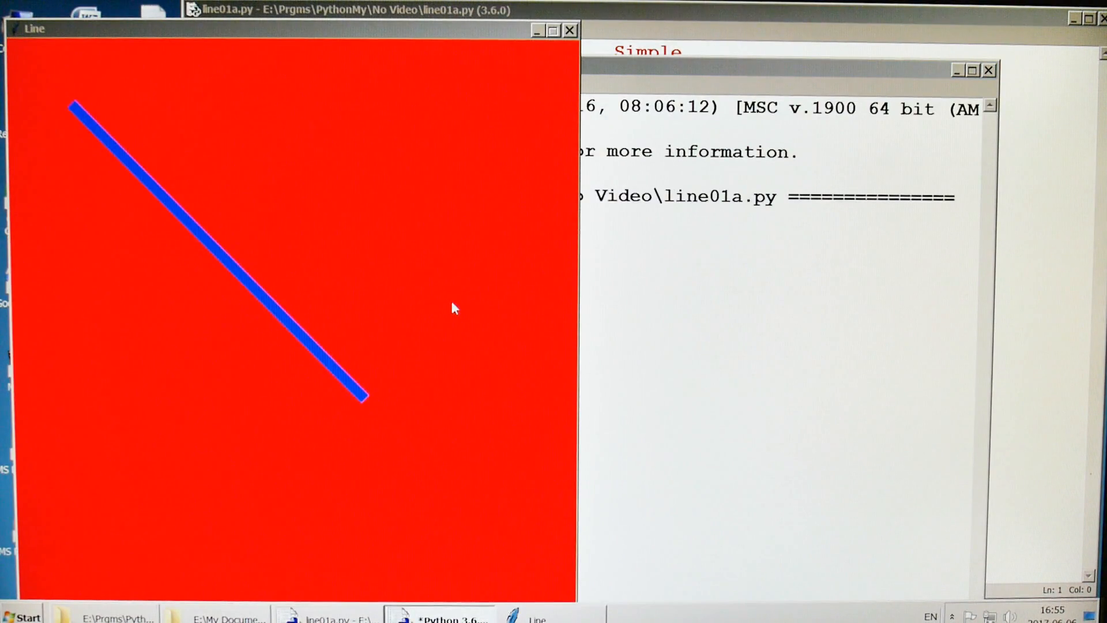